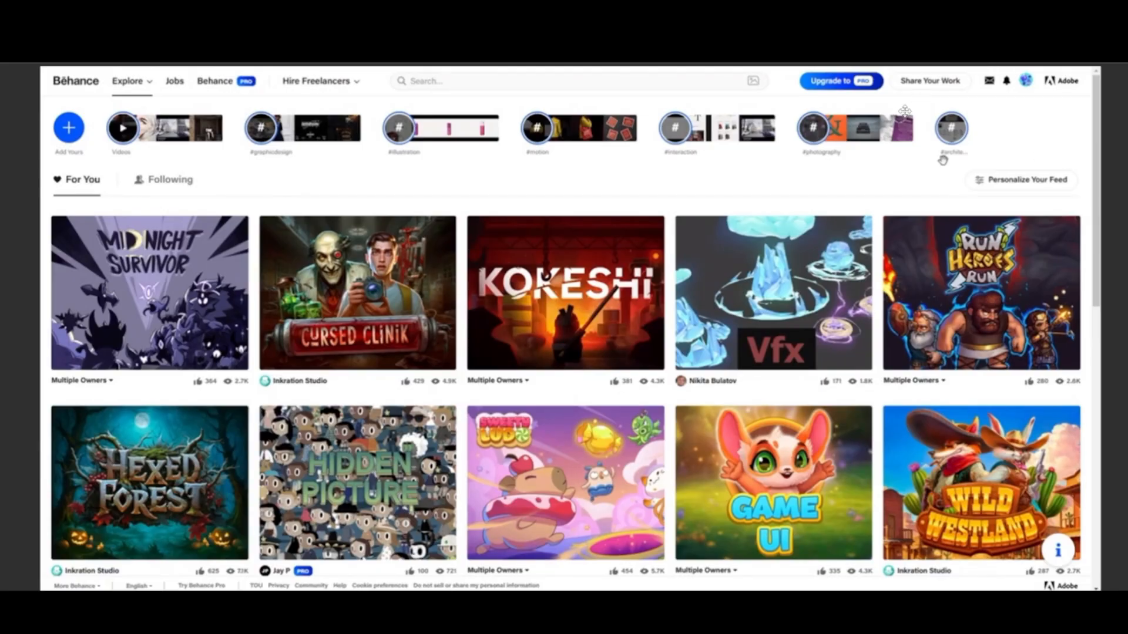
pyautogui.moveTo(862, 141)
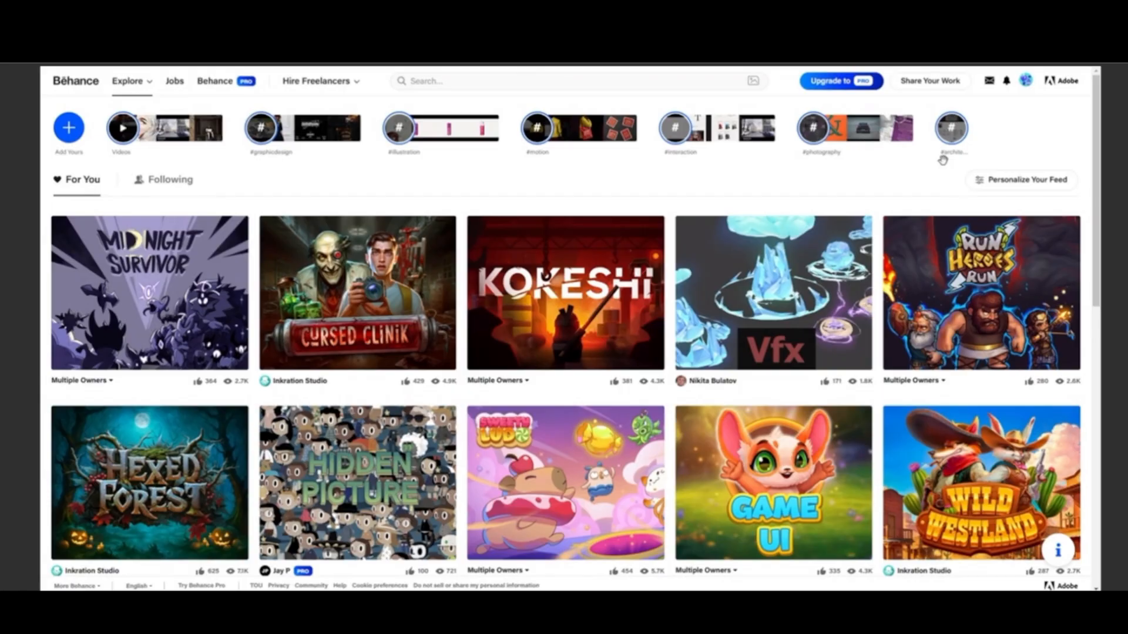
pyautogui.moveTo(571, 131)
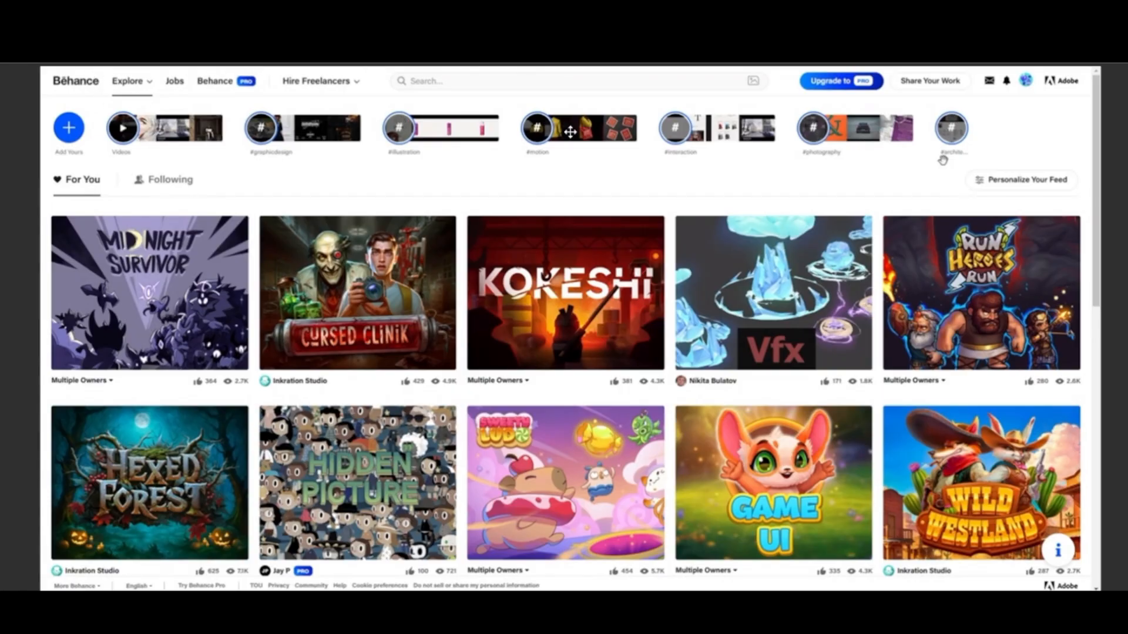
pyautogui.moveTo(940, 85)
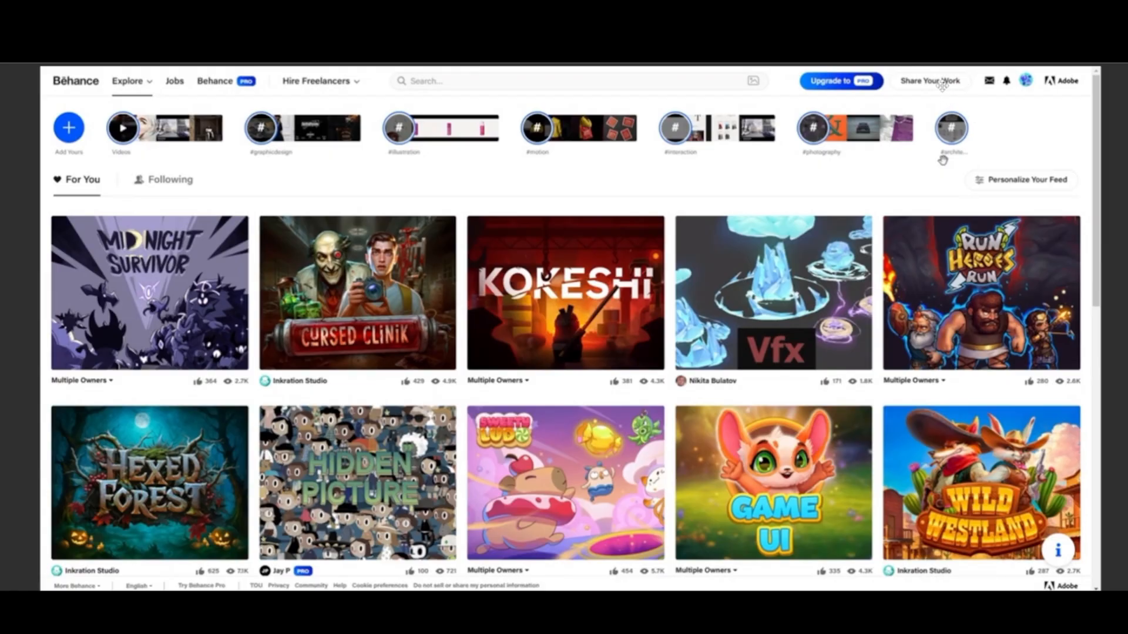
pyautogui.moveTo(905, 81)
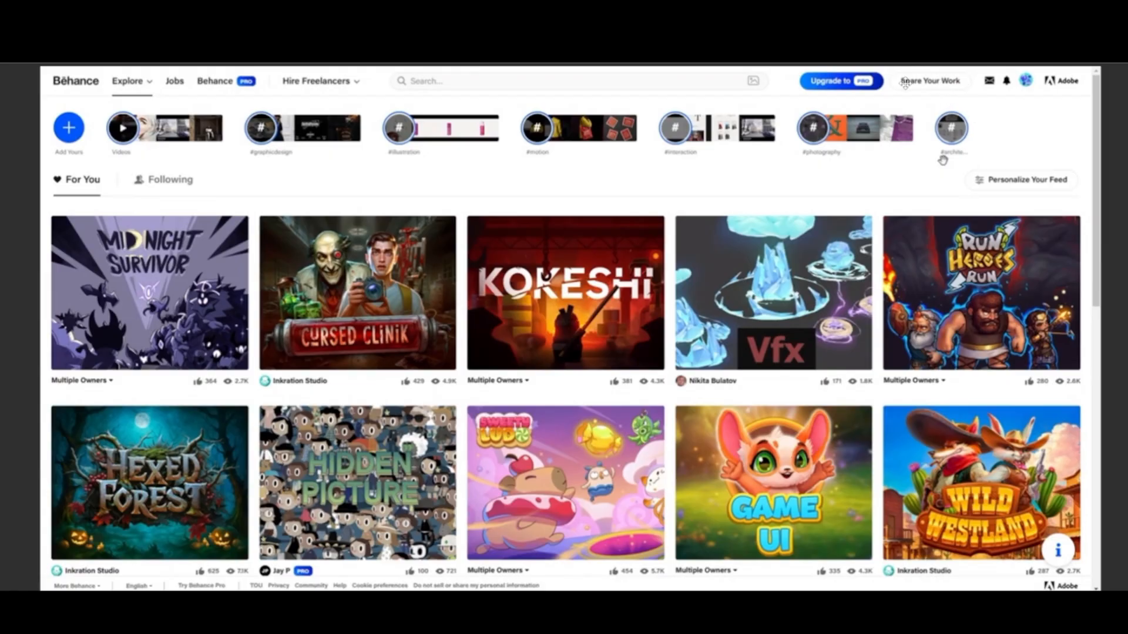
# - Start a new Behance project from the Share Your Work menu
pyautogui.click(929, 80)
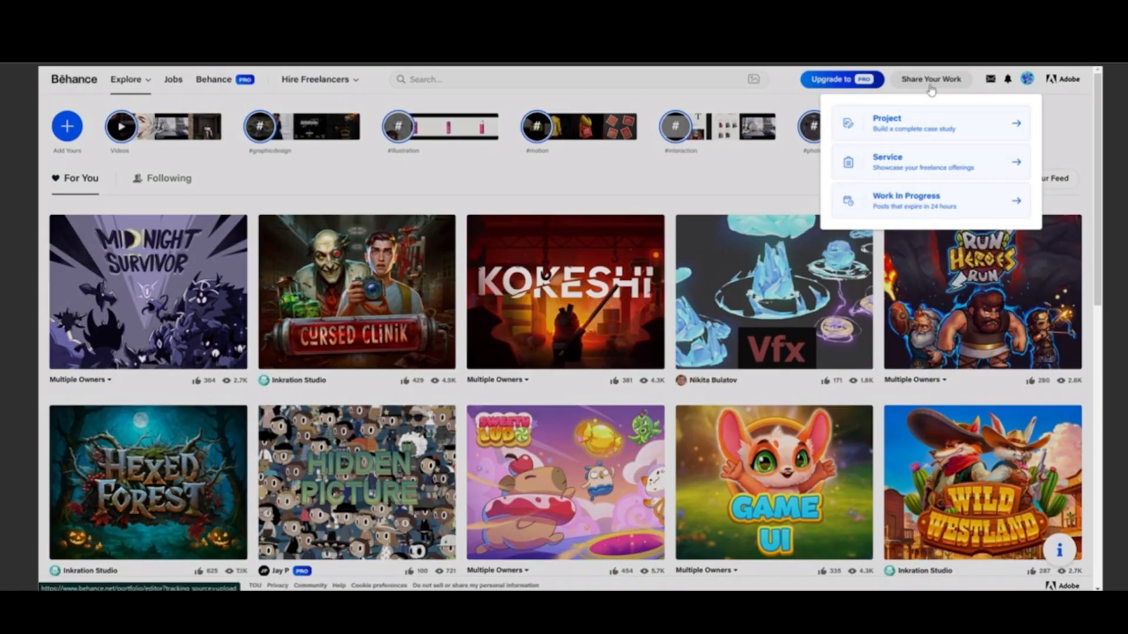
pyautogui.click(888, 123)
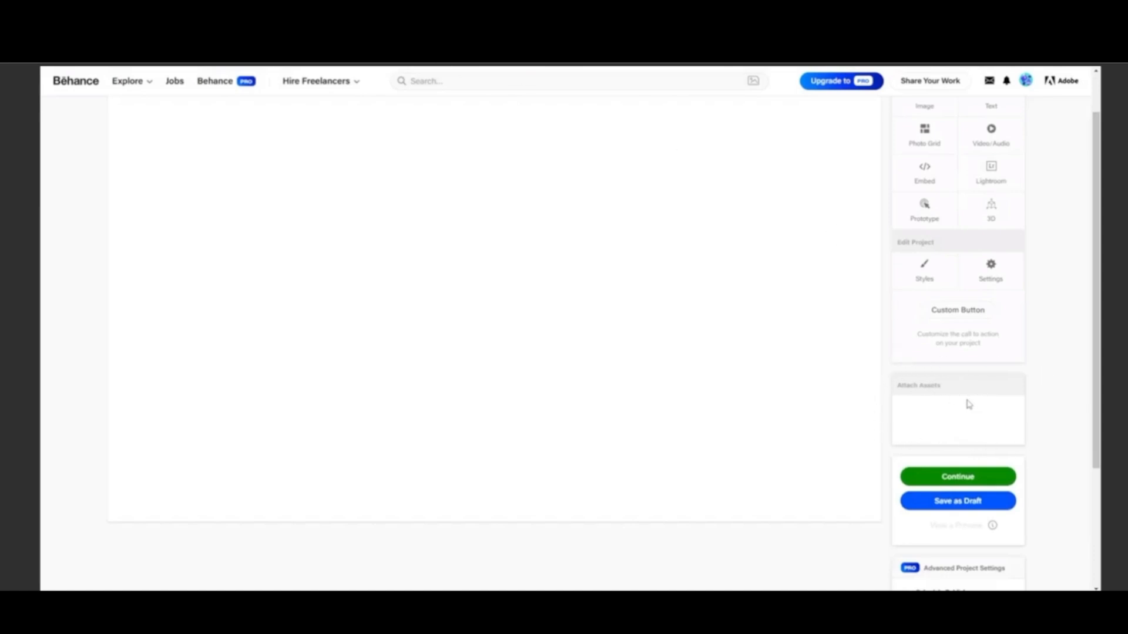
# - Open the Attach Assets dialog from the right-hand project panel
pyautogui.click(957, 417)
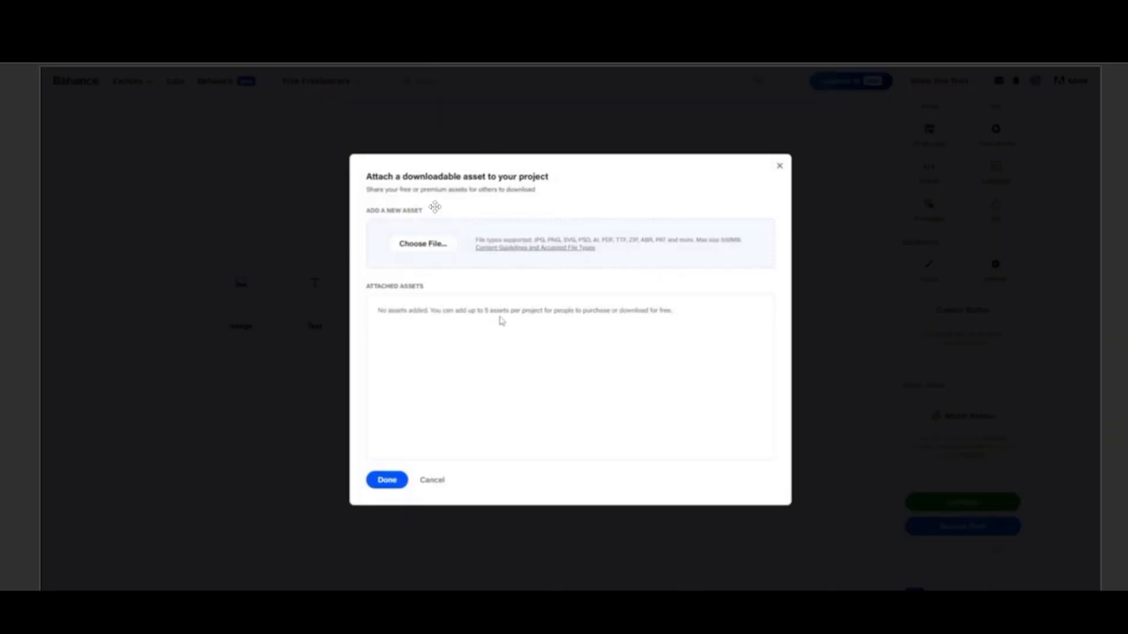
pyautogui.moveTo(456, 197)
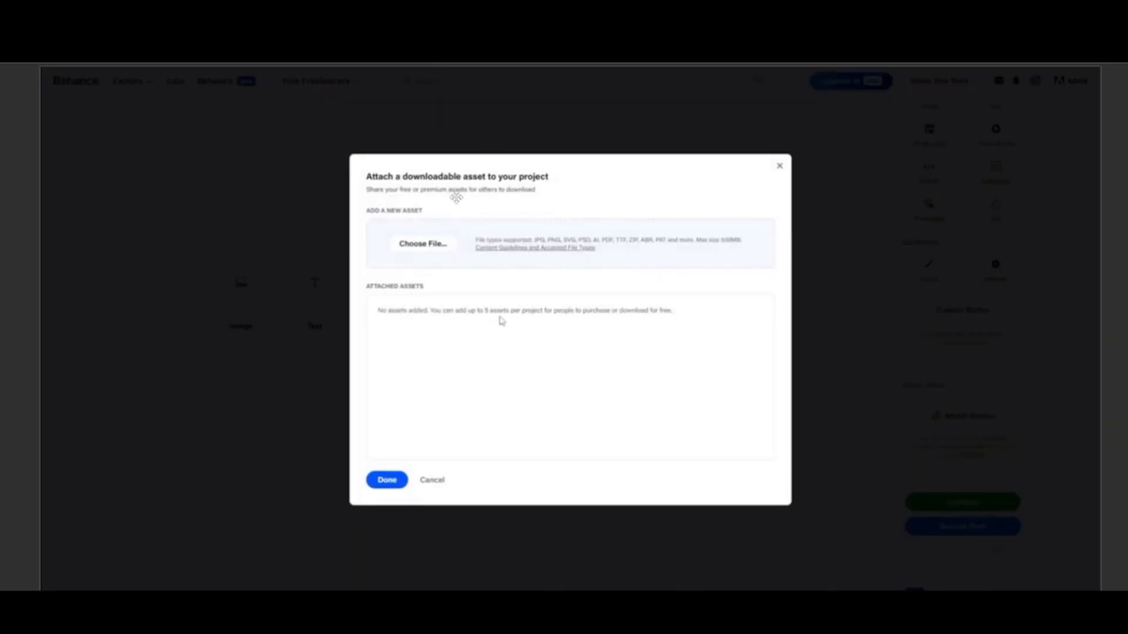
pyautogui.moveTo(446, 218)
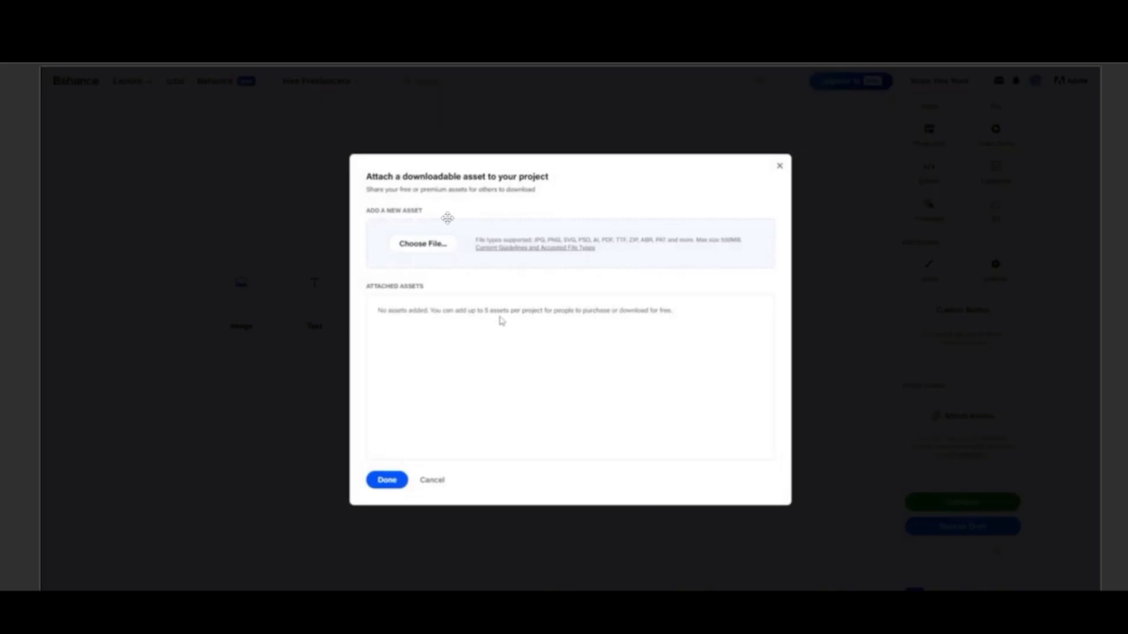
pyautogui.moveTo(480, 111)
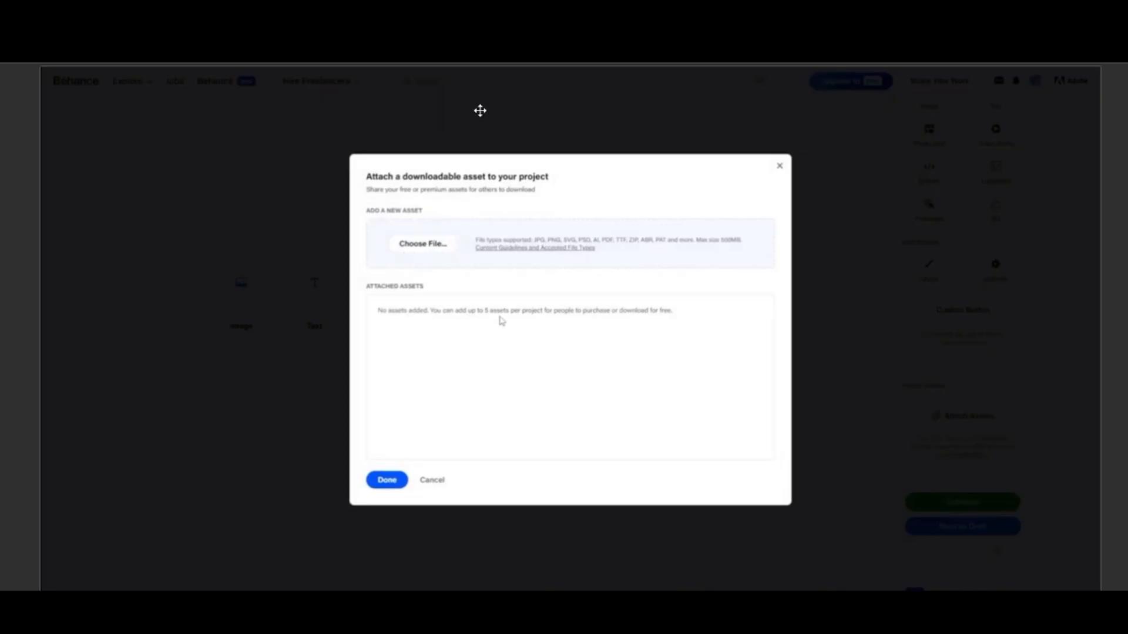
pyautogui.click(422, 243)
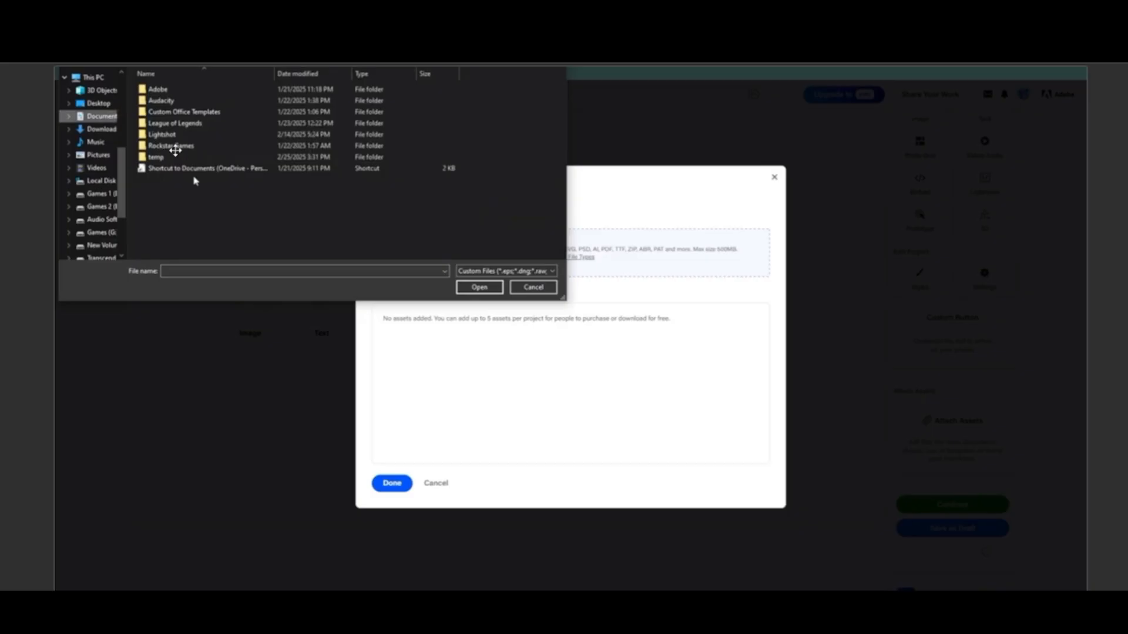
pyautogui.moveTo(201, 153)
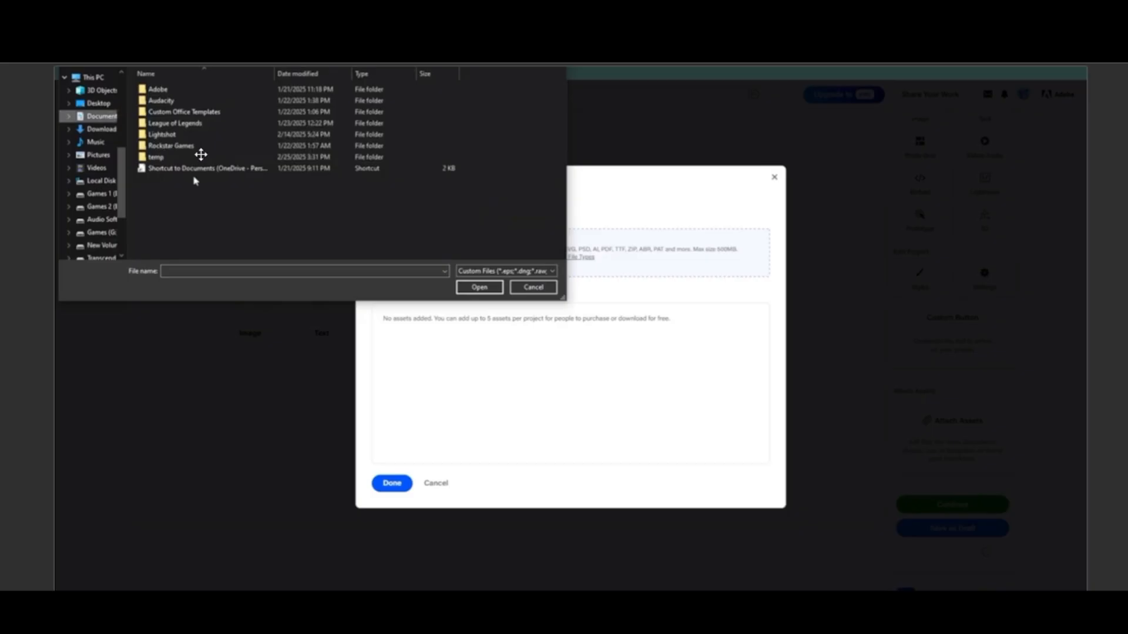
pyautogui.moveTo(392, 208)
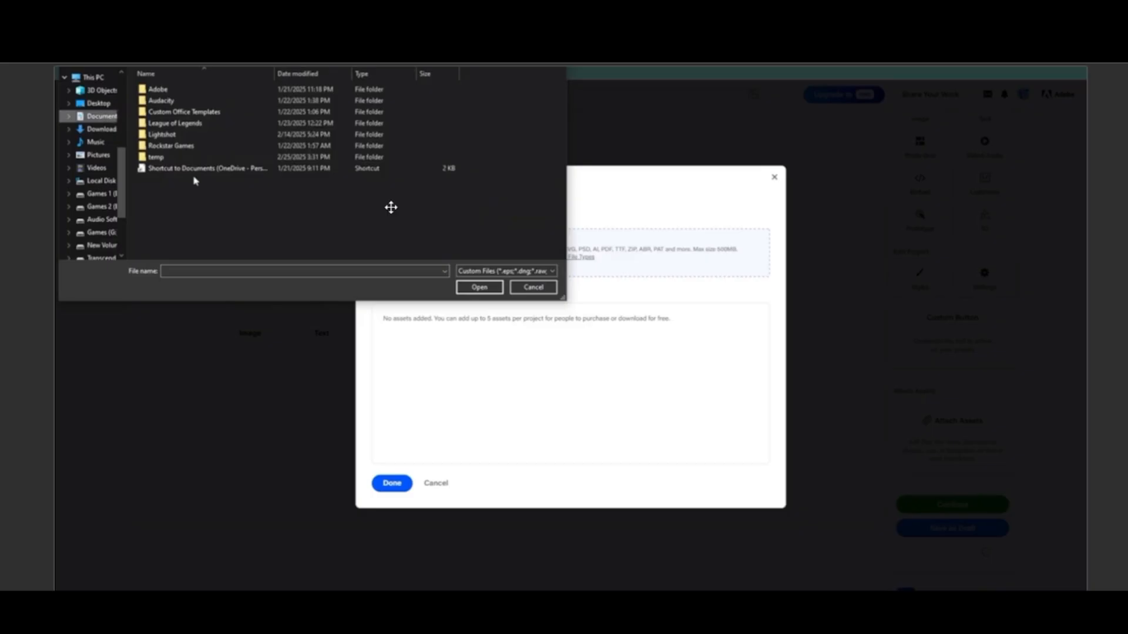
pyautogui.moveTo(128, 170)
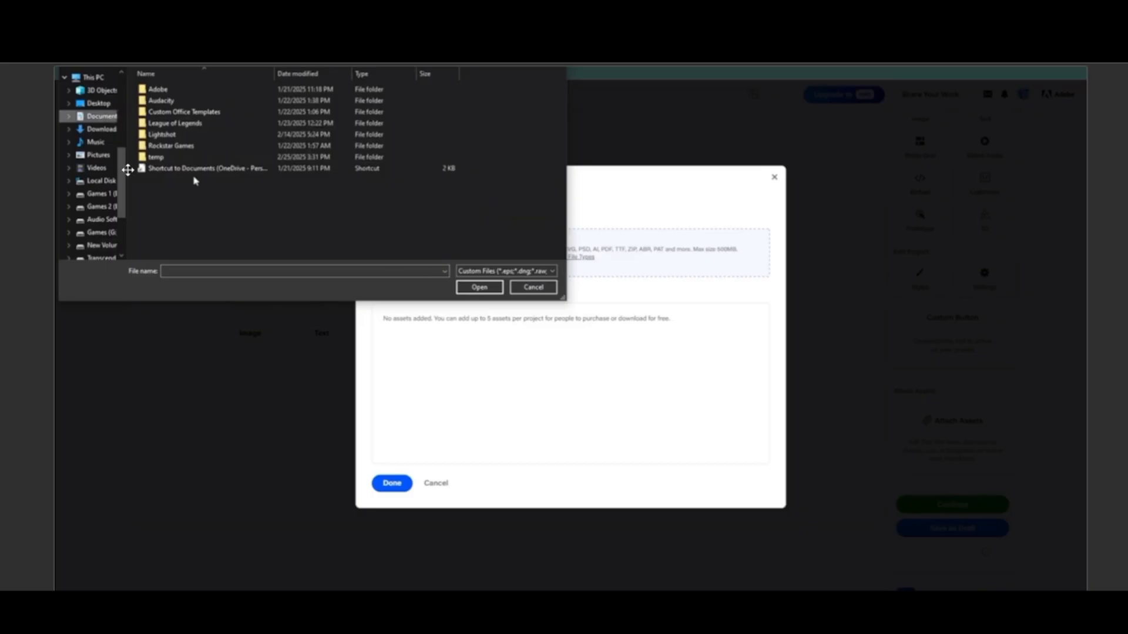
pyautogui.moveTo(503, 287)
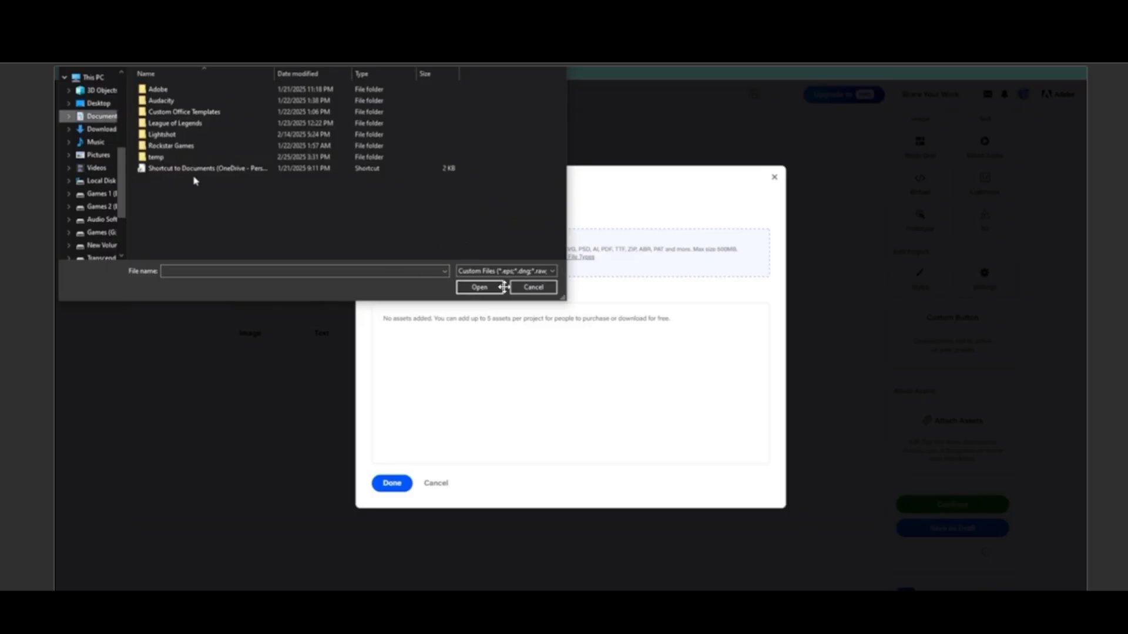
pyautogui.click(533, 287)
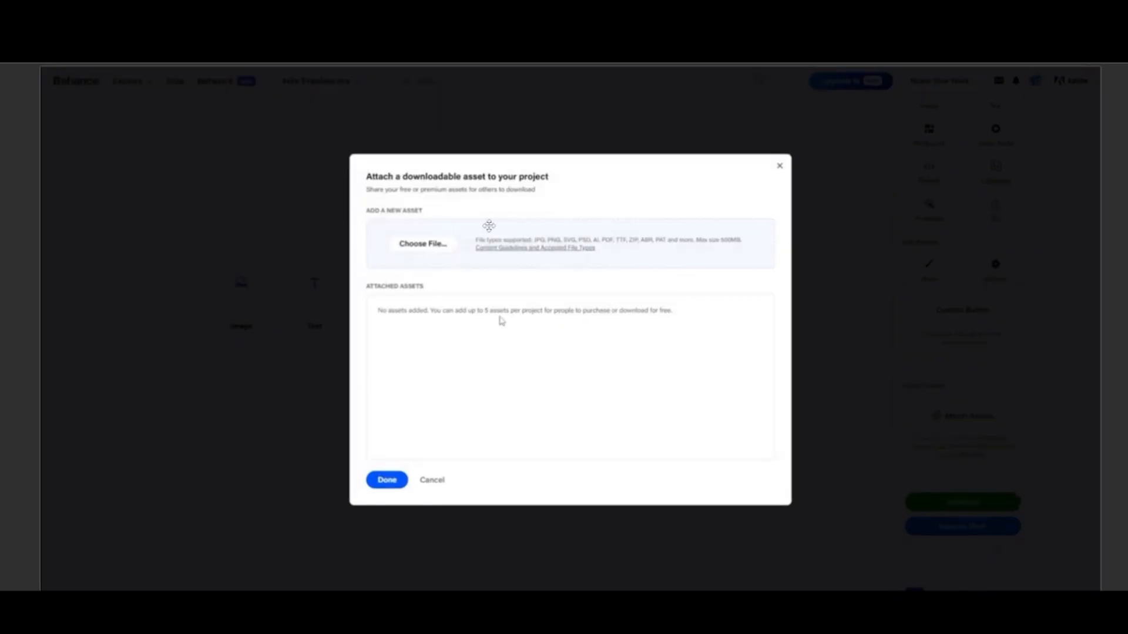
pyautogui.moveTo(480, 403)
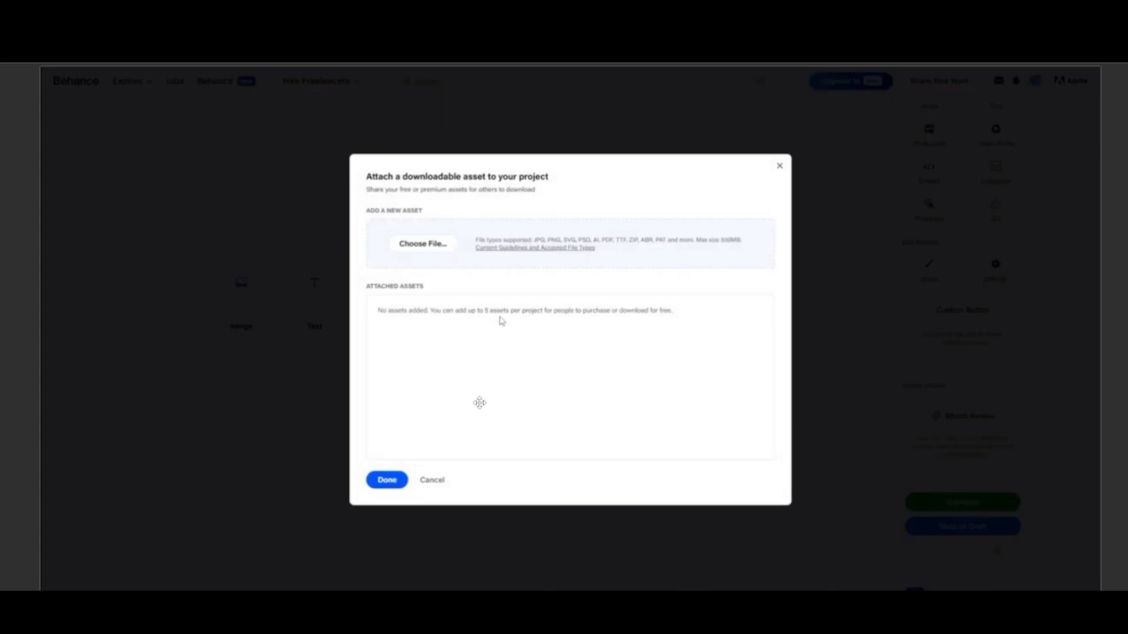
pyautogui.moveTo(431, 422)
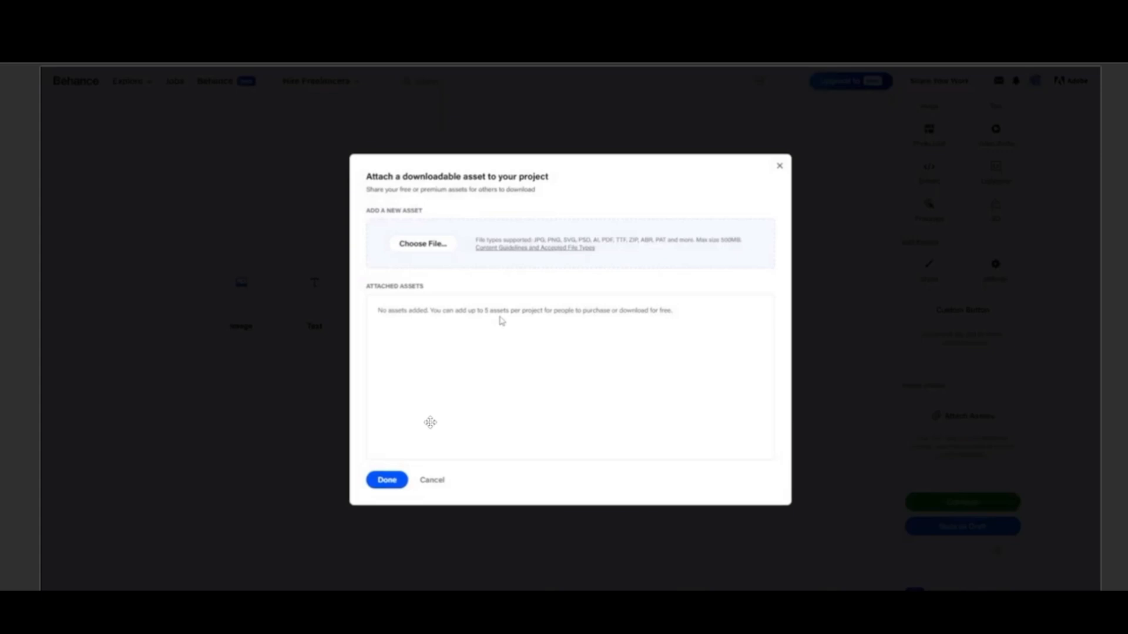
pyautogui.moveTo(403, 436)
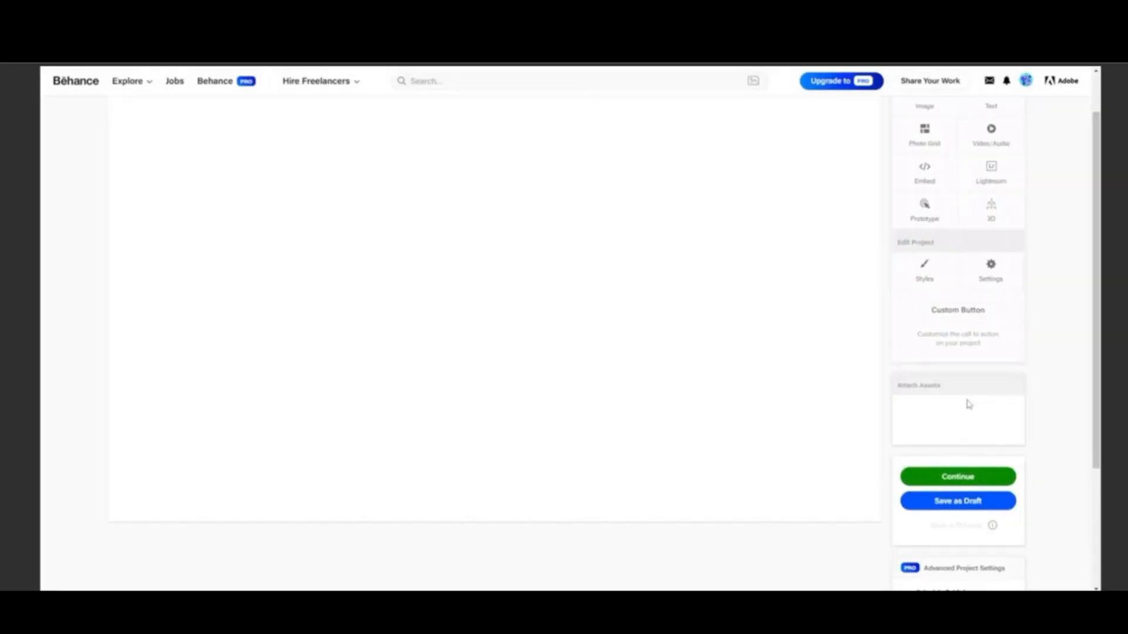
pyautogui.moveTo(860, 311)
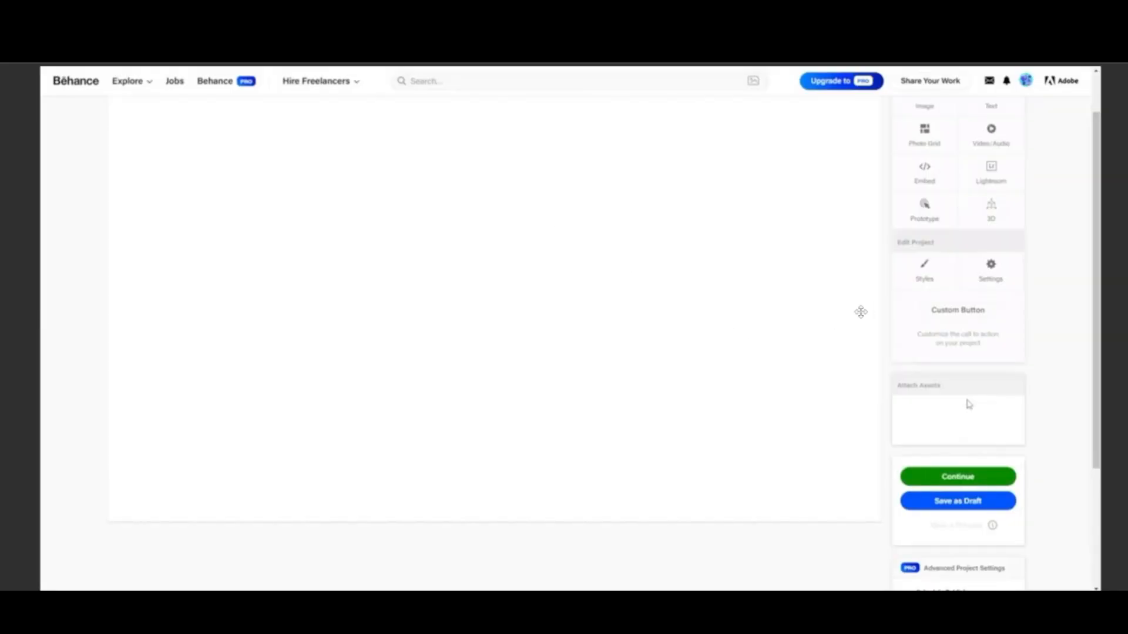
pyautogui.moveTo(847, 314)
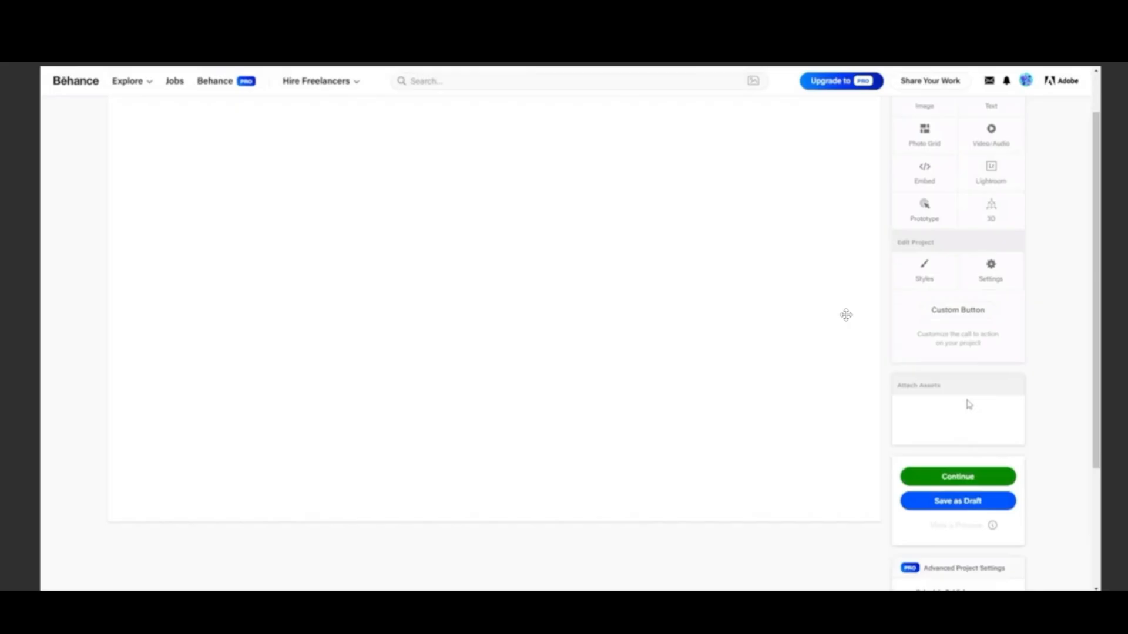
pyautogui.moveTo(972, 449)
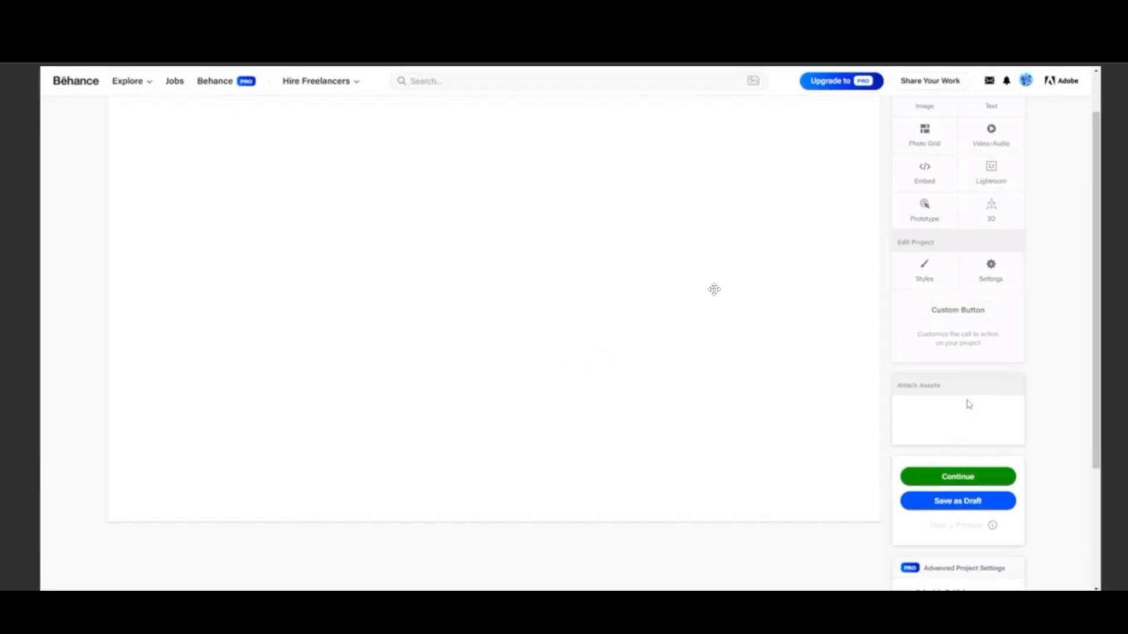
pyautogui.moveTo(467, 229)
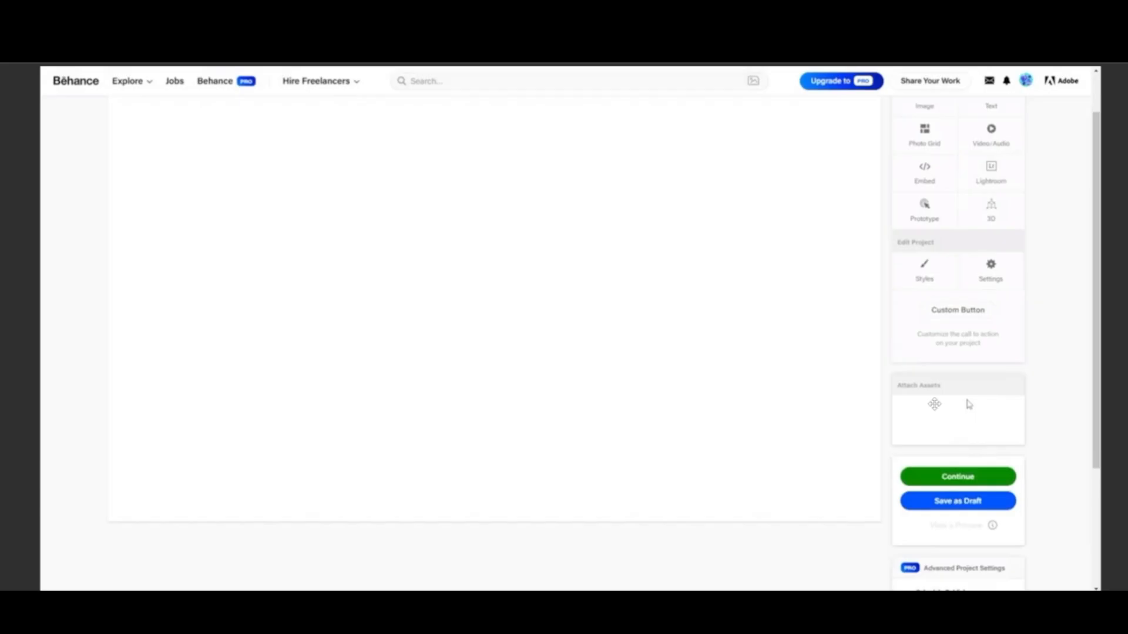
pyautogui.moveTo(713, 360)
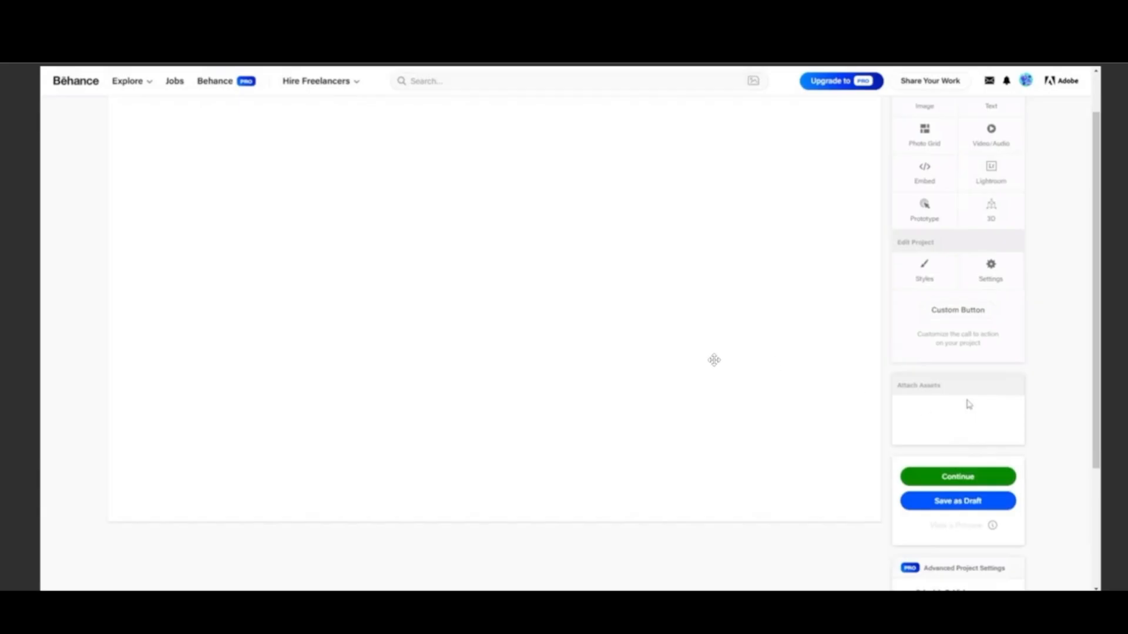
pyautogui.moveTo(267, 228)
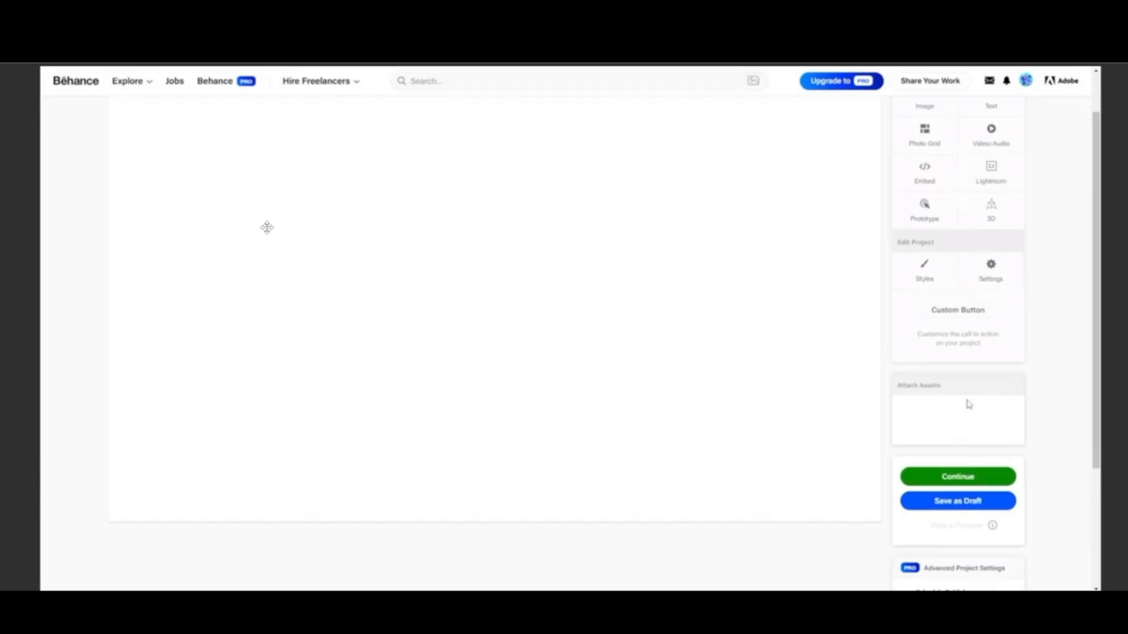
pyautogui.moveTo(272, 236)
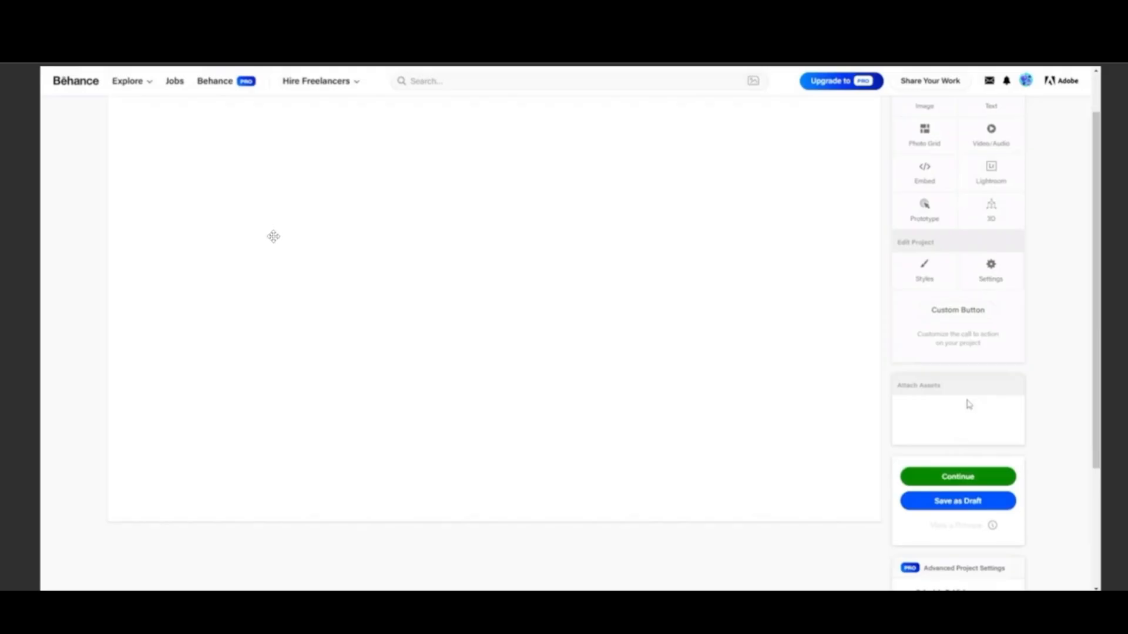
pyautogui.moveTo(431, 306)
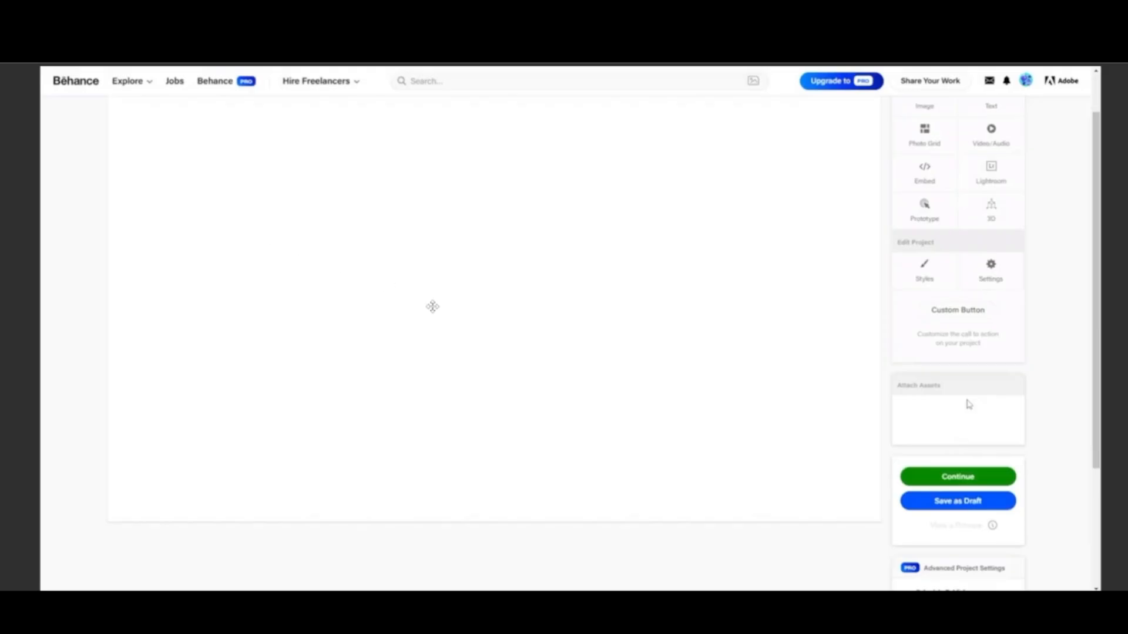